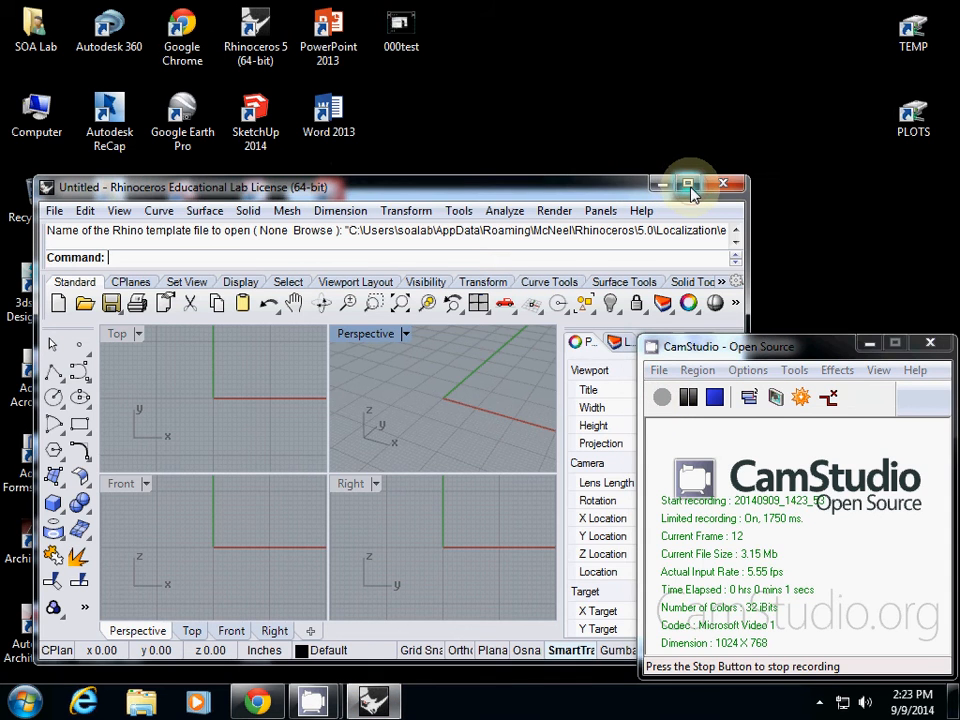
- Review the Rhino Options and accept the current settings unchanged
click(688, 186)
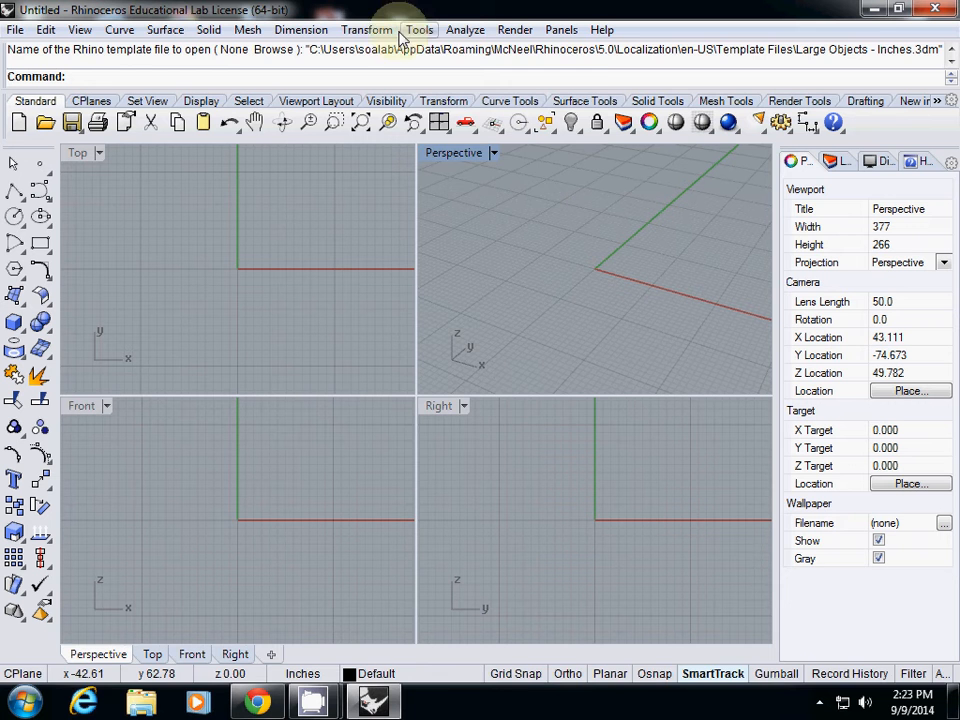
click(420, 30)
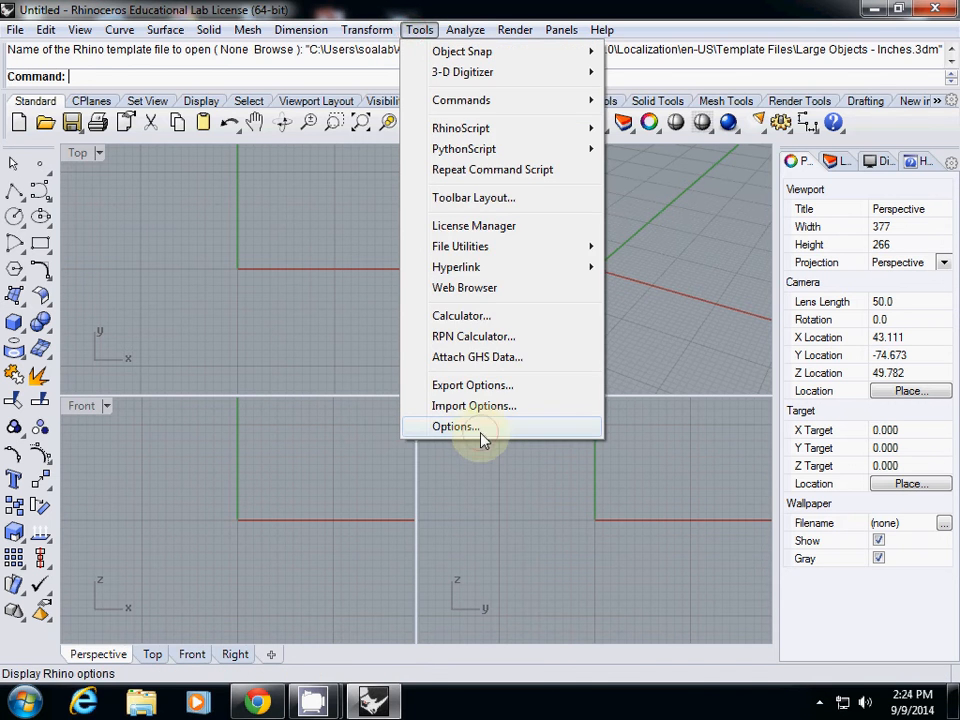
click(454, 426)
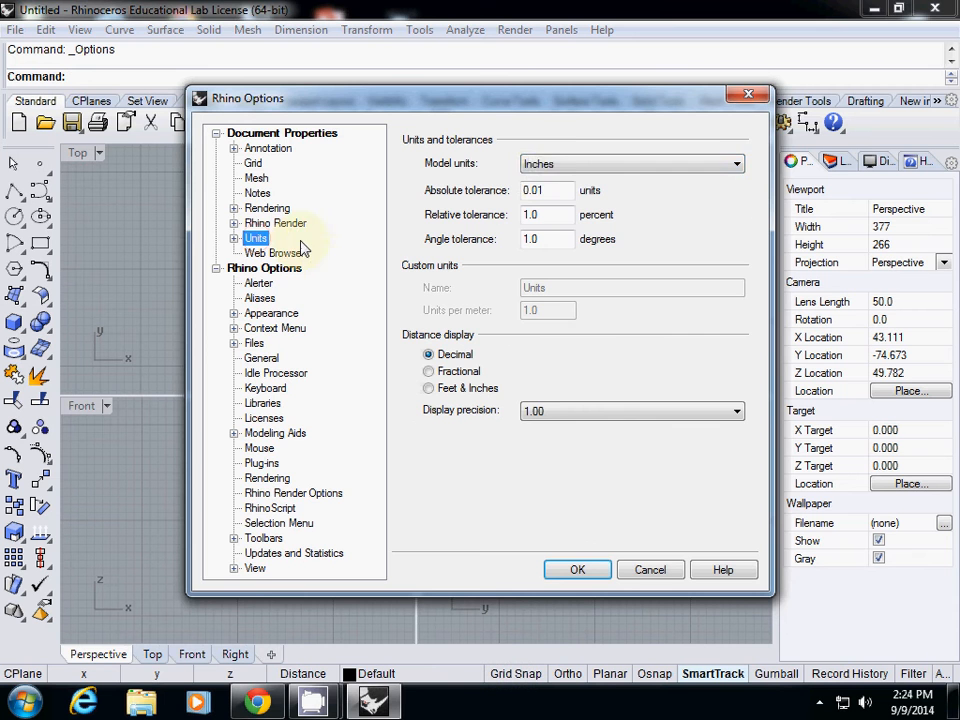
mouse_move(576, 568)
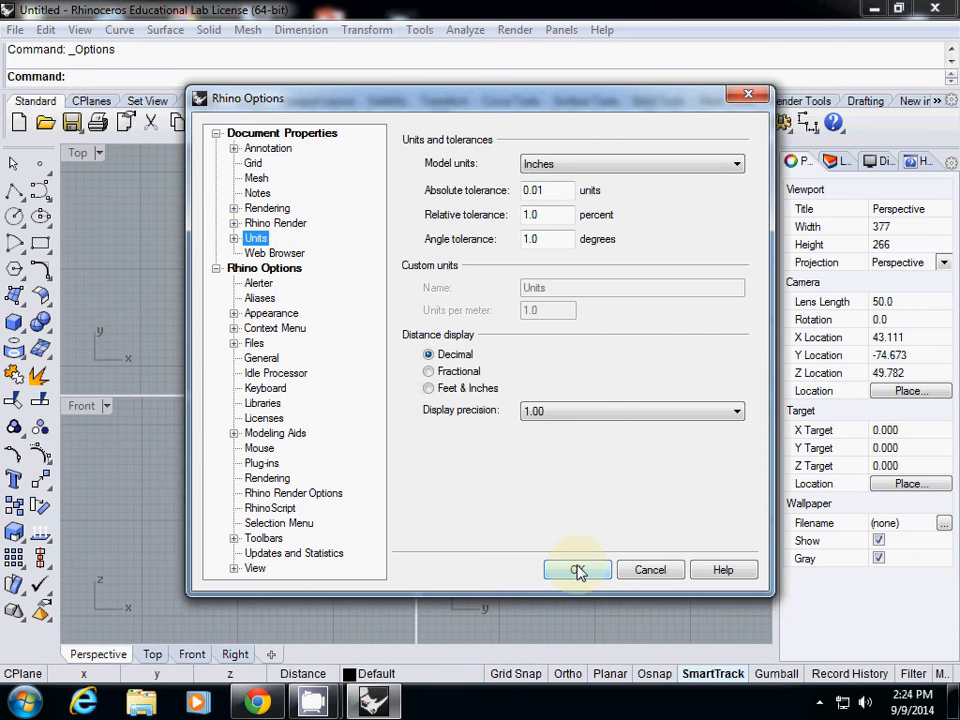
click(576, 568)
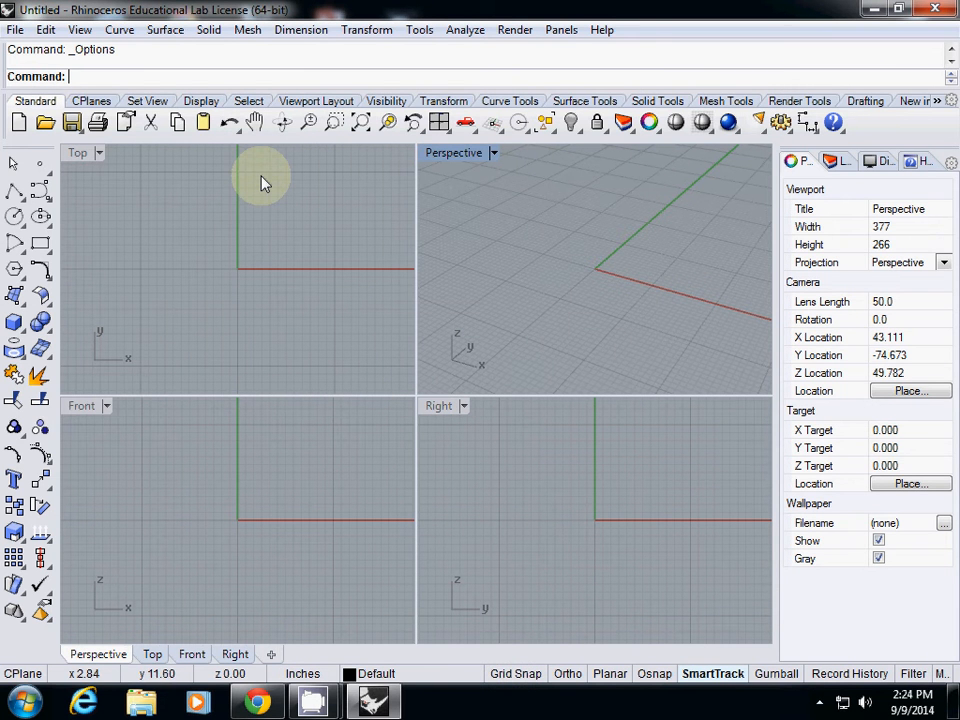
- Launch Grasshopper from the command line autocomplete
text(Grasshopper)
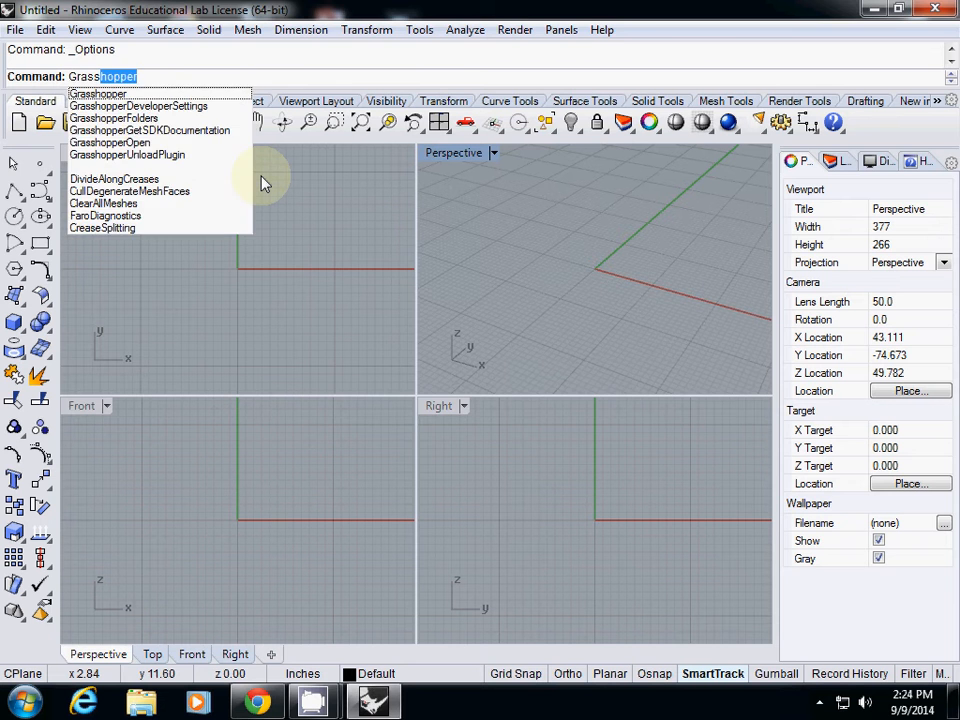
click(96, 92)
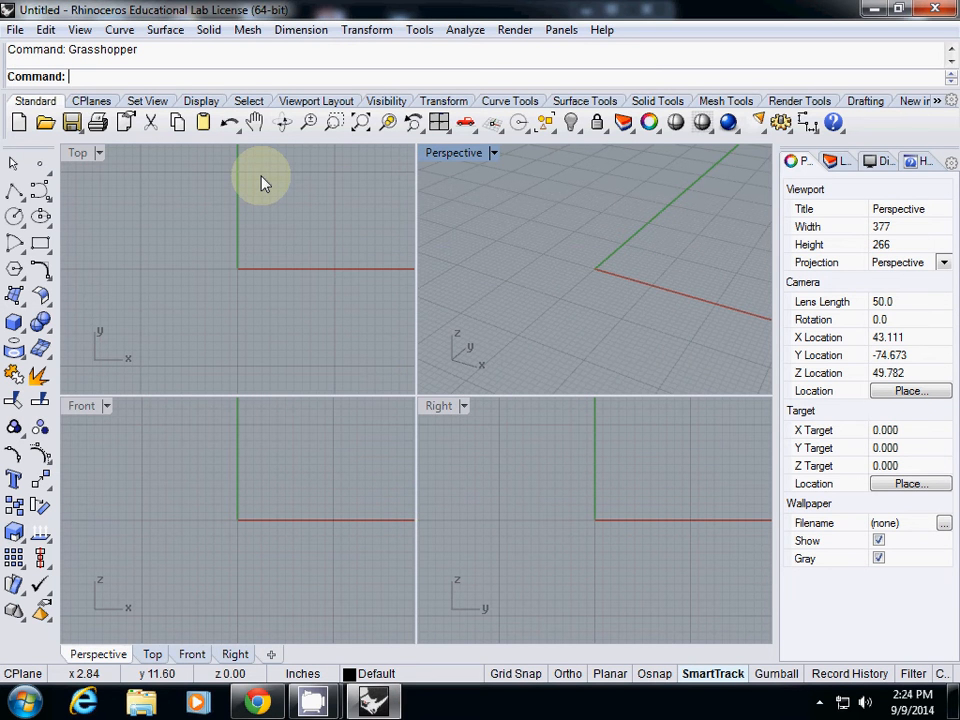
mouse_move(390, 218)
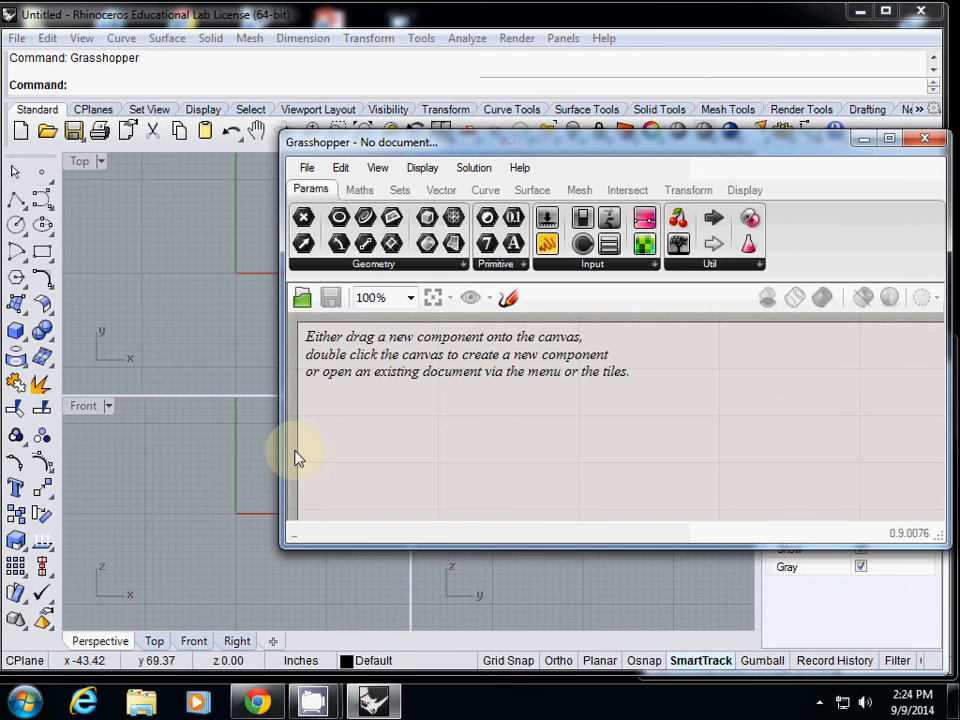
- Move the Grasshopper window to the right beside the Rhino viewports
drag(360, 142, 496, 142)
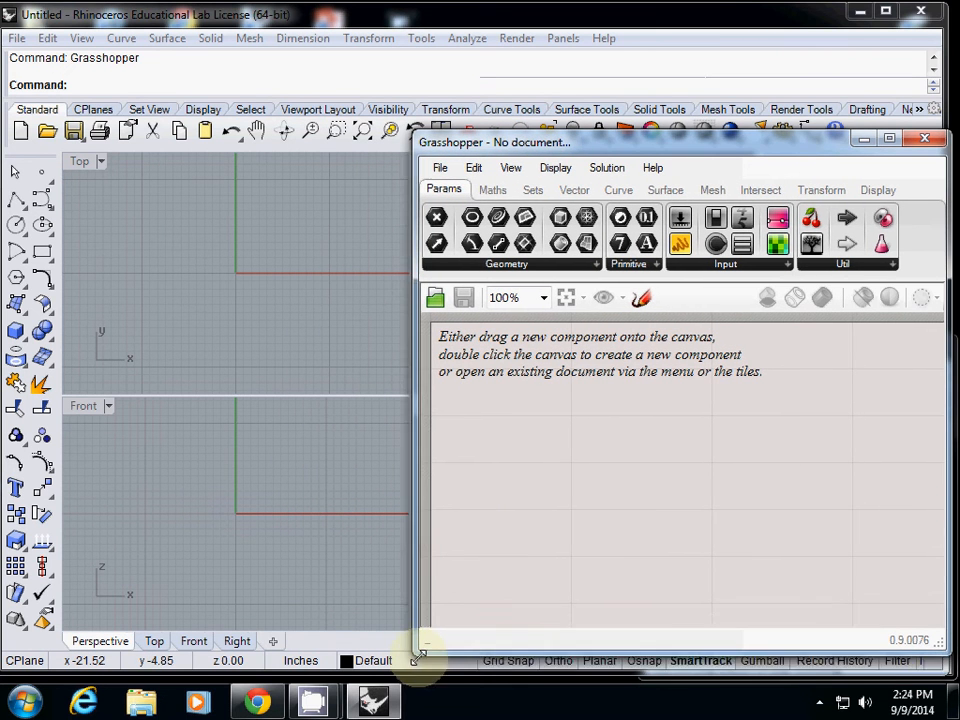
mouse_move(584, 540)
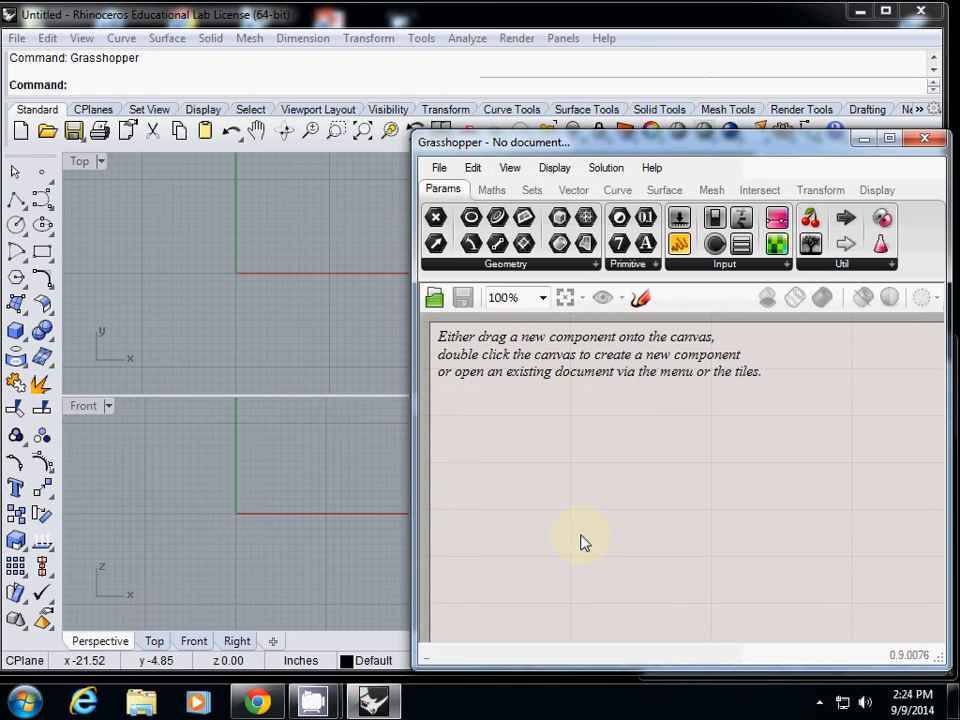
mouse_move(558, 476)
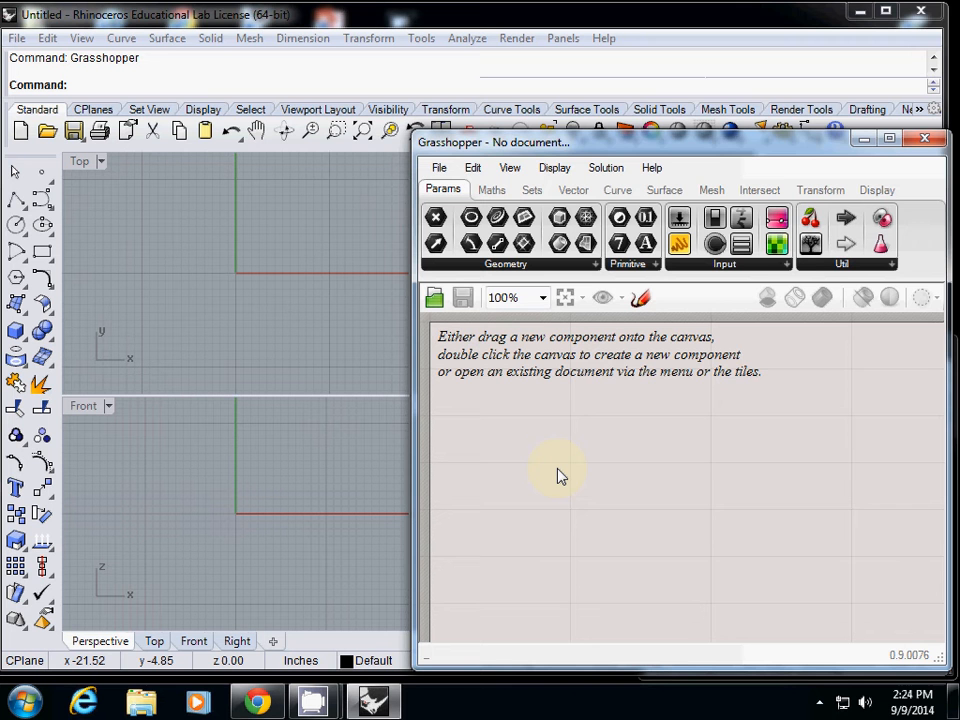
mouse_move(548, 420)
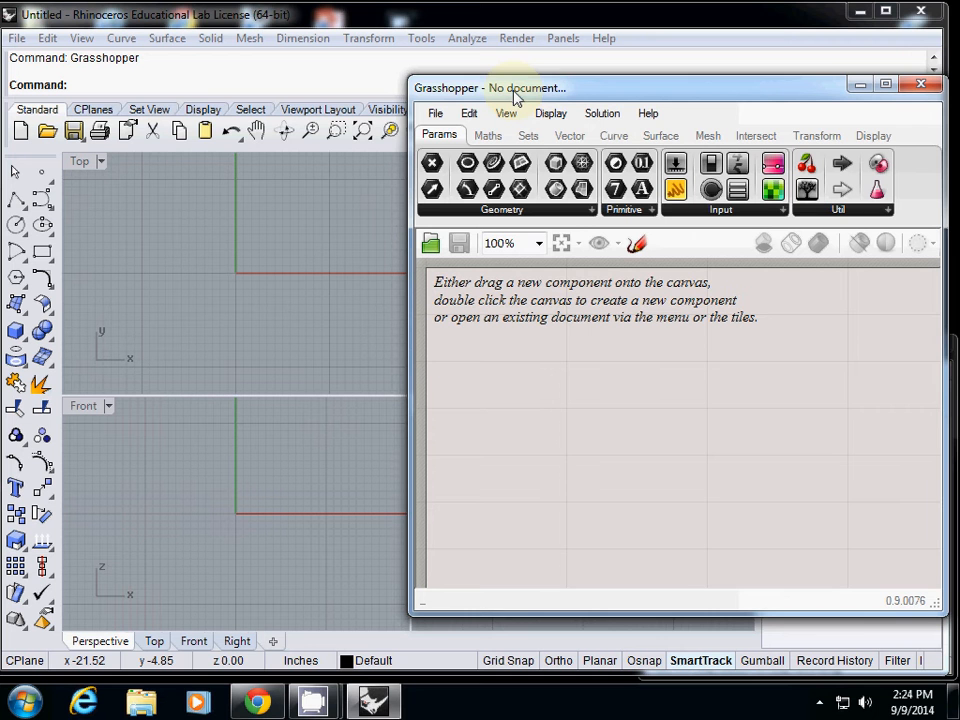
mouse_move(530, 260)
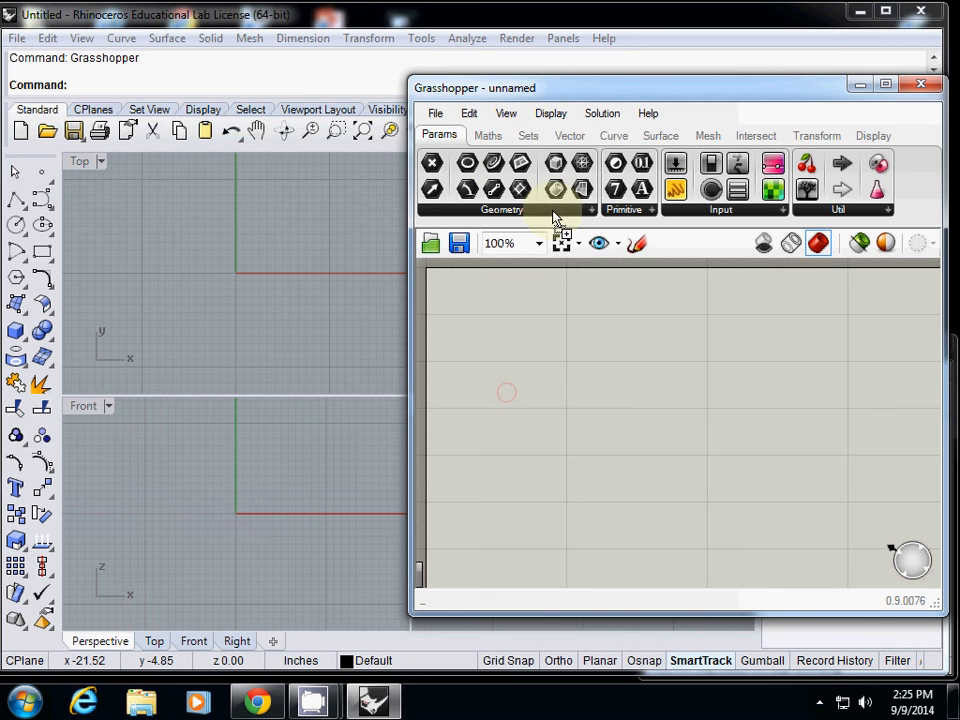
- Place Matrix and Addition from the Maths set alongside Circle and Brep on the canvas
click(488, 136)
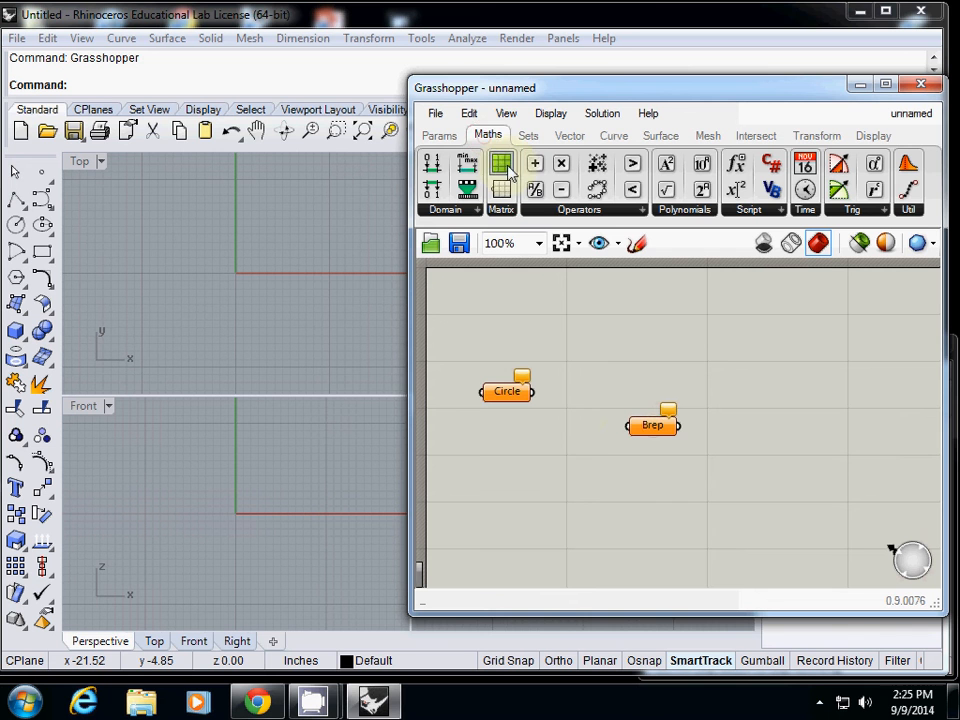
click(500, 164)
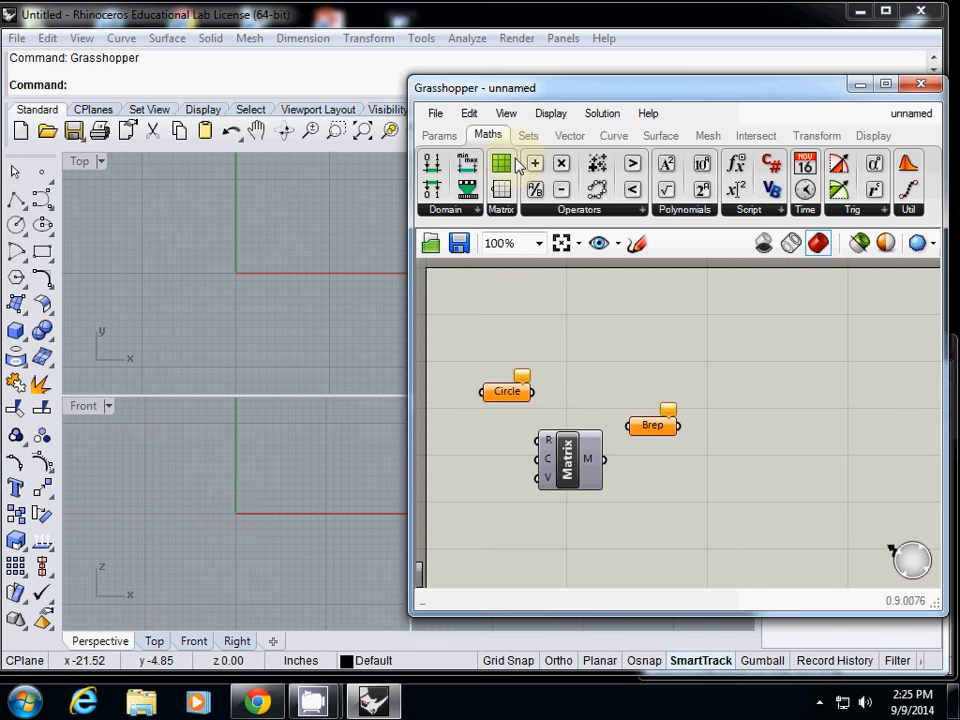
click(534, 164)
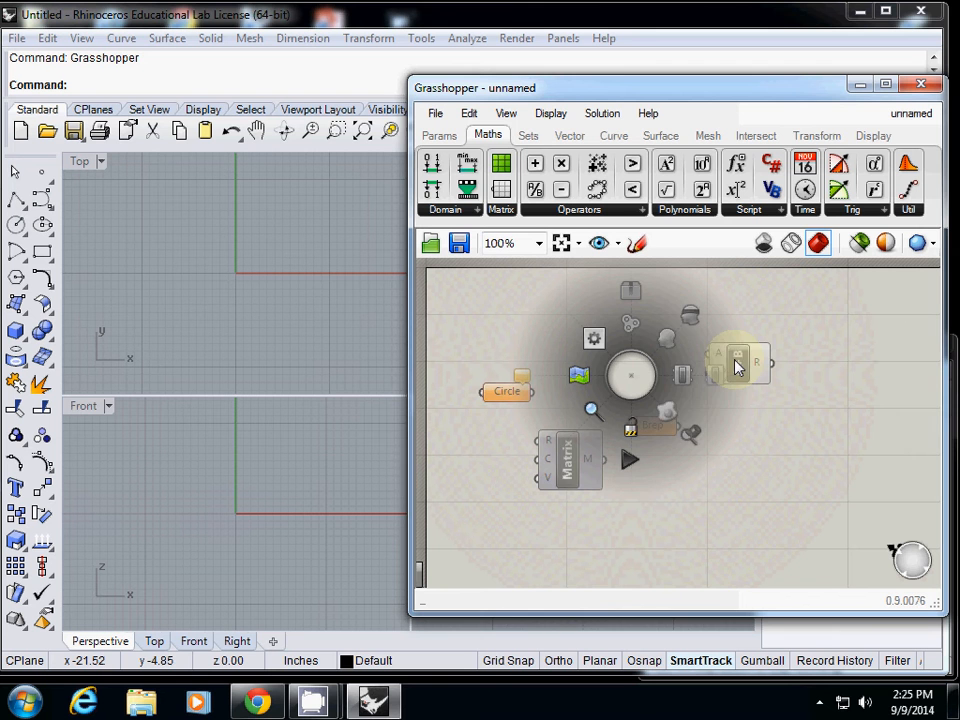
mouse_move(618, 336)
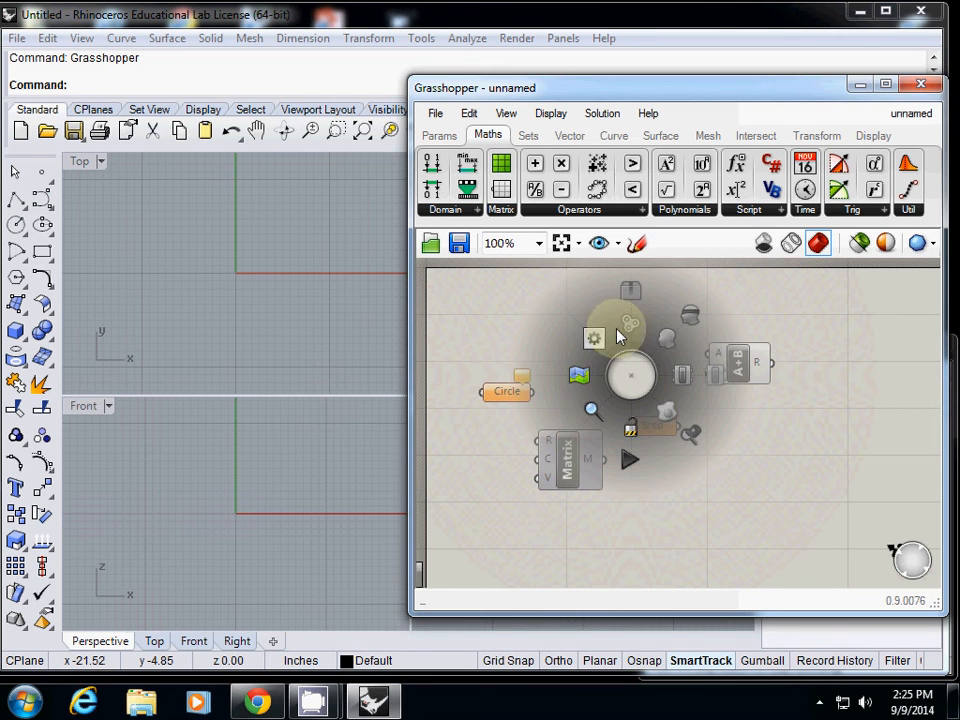
click(764, 490)
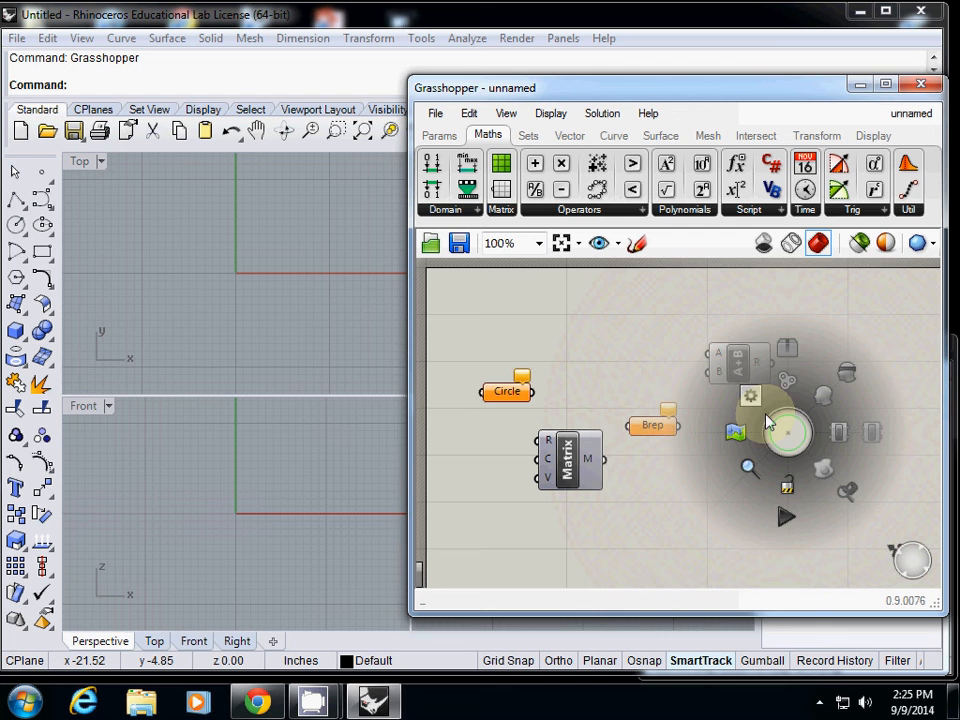
right_click(576, 336)
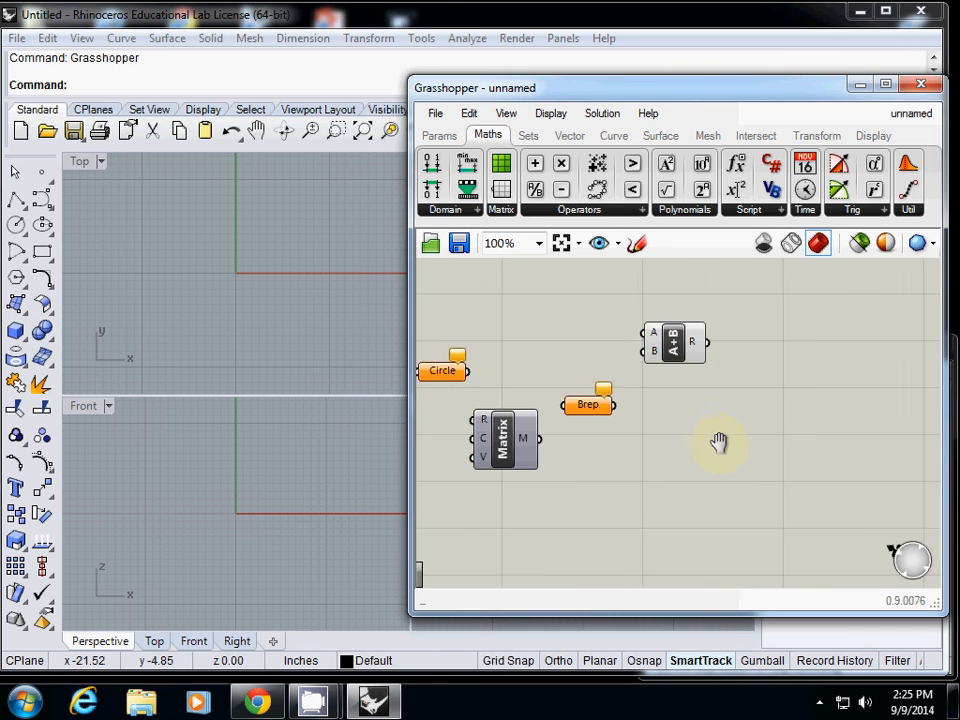
drag(720, 444, 790, 420)
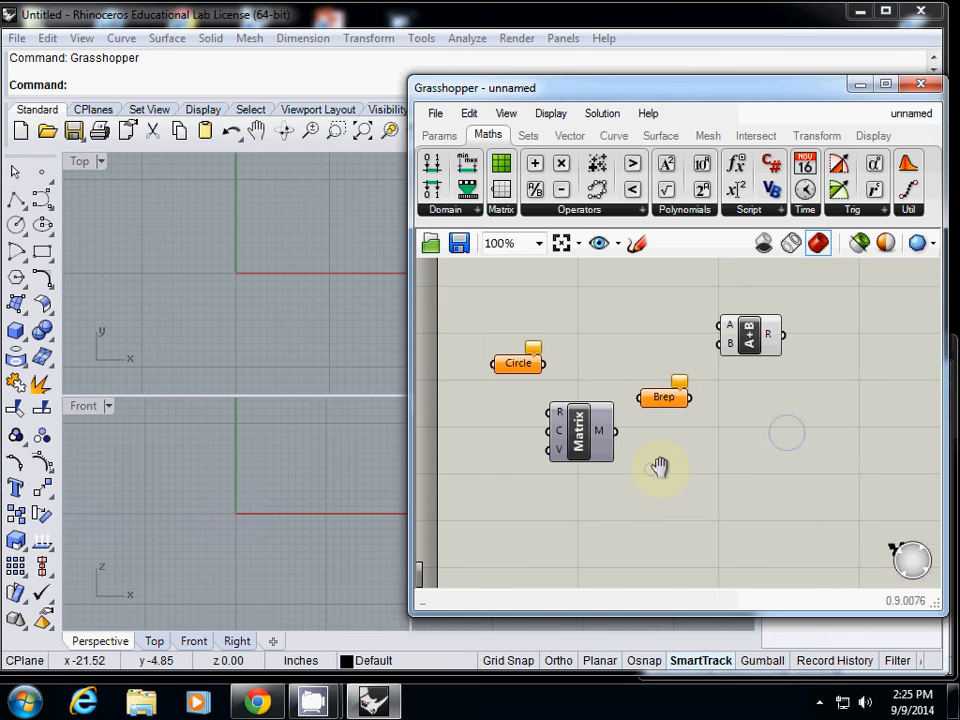
scroll(down, 3)
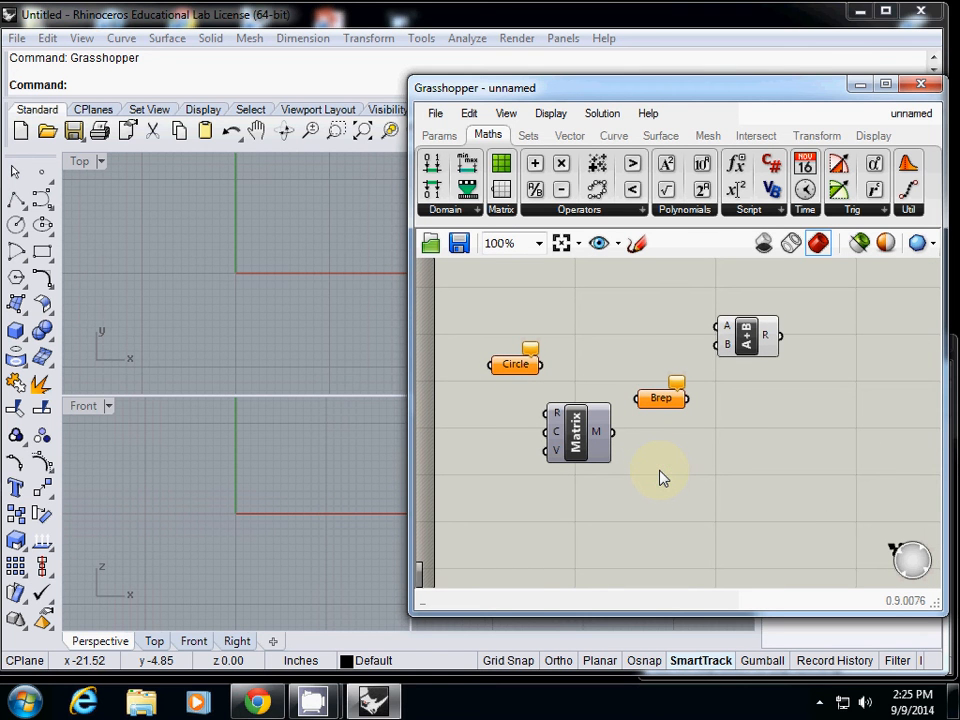
mouse_move(676, 460)
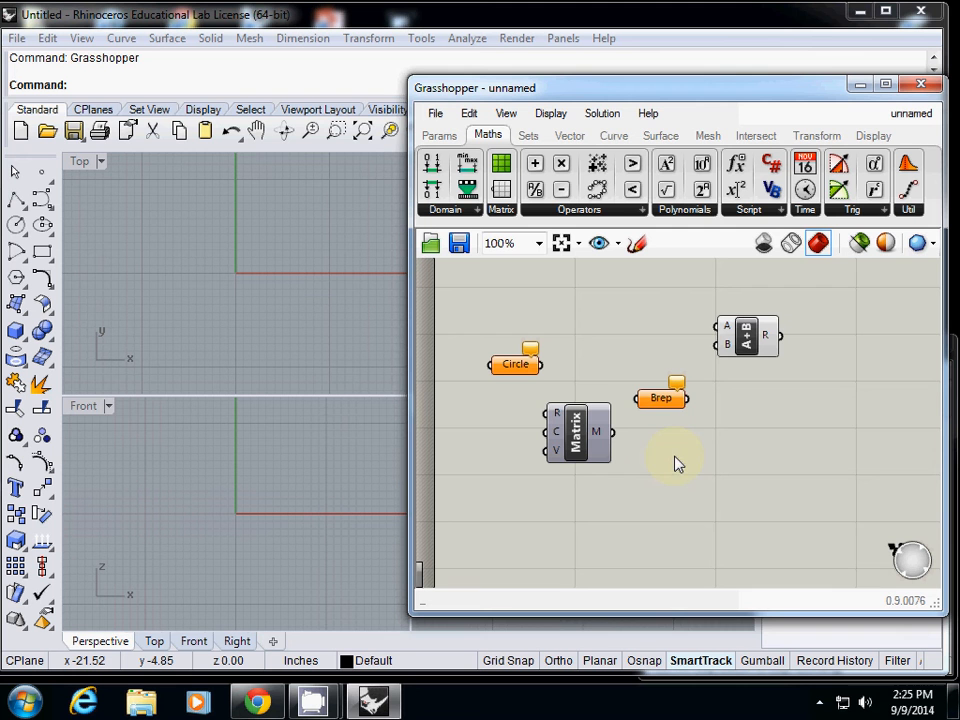
mouse_move(640, 308)
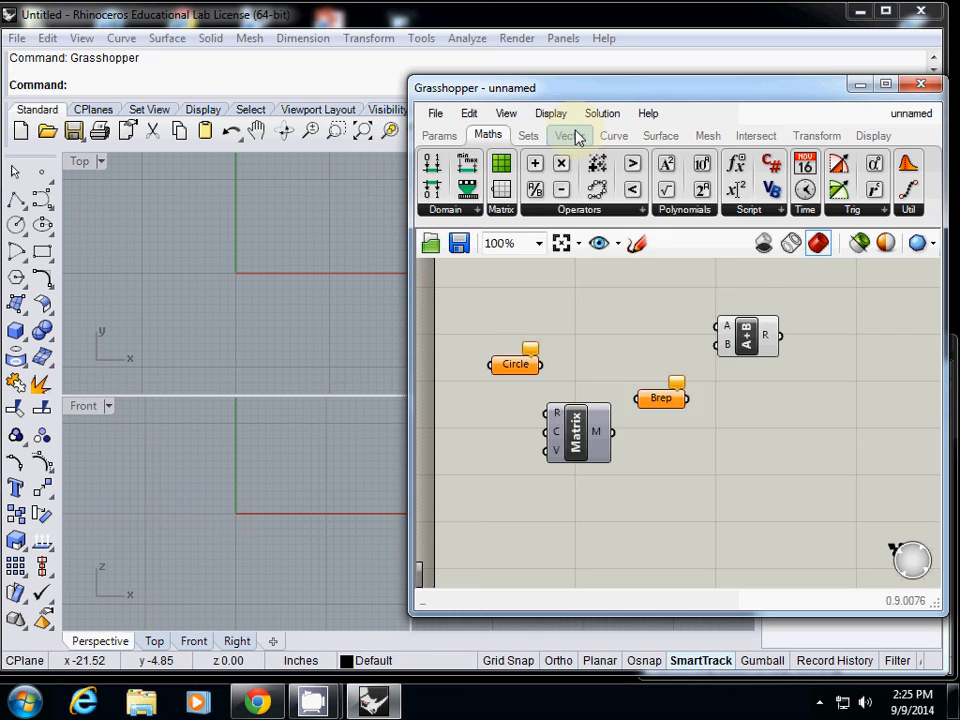
- Switch to Draw Icons and move the Matrix component higher on the canvas
click(550, 112)
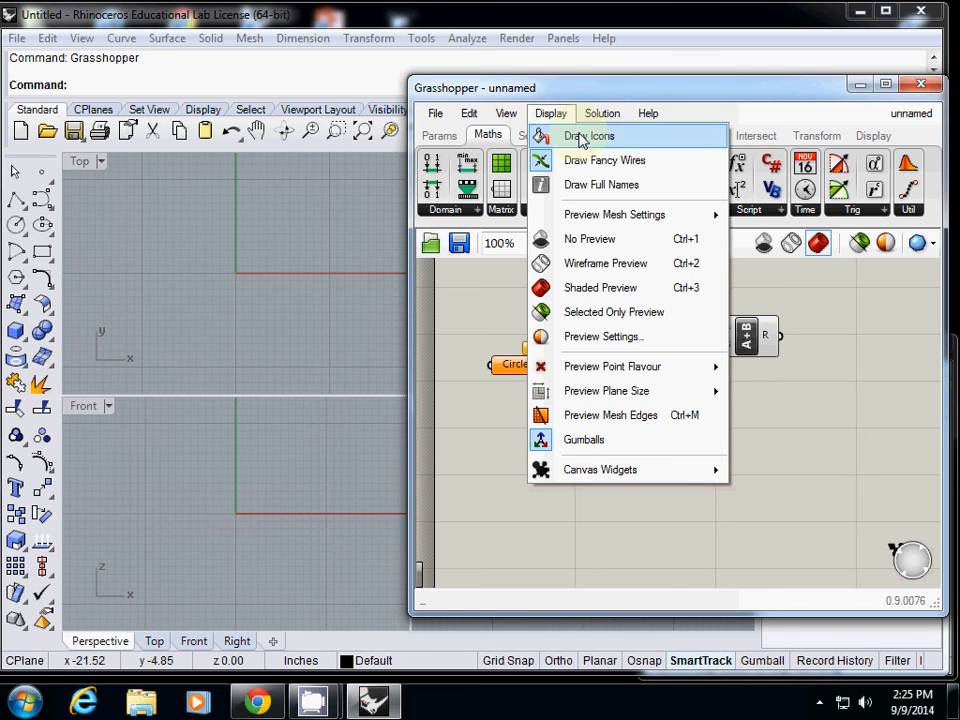
click(588, 136)
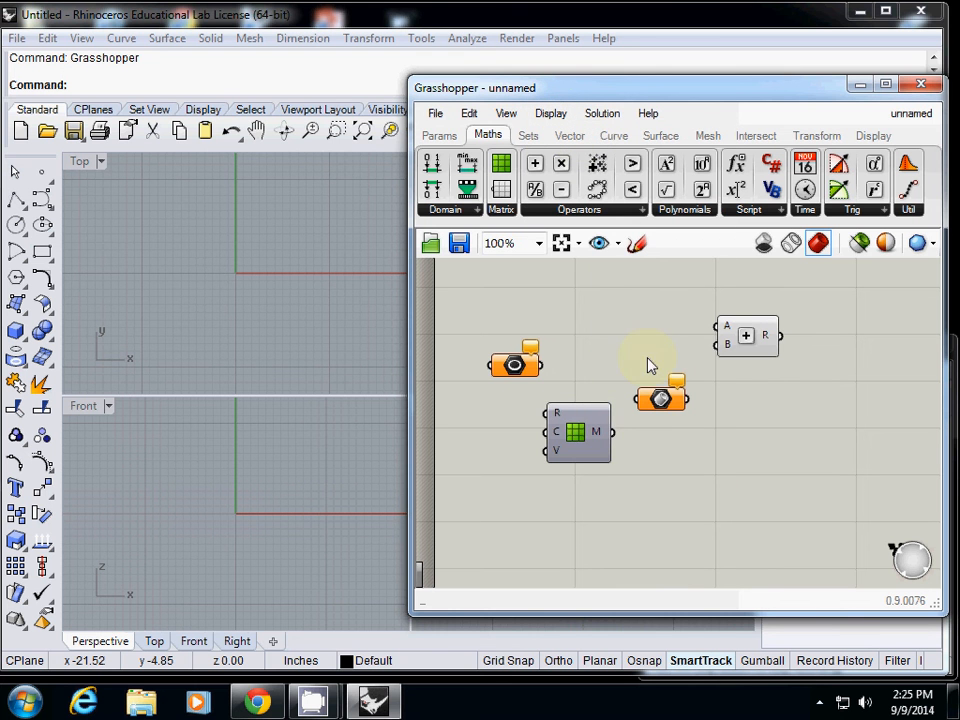
drag(576, 432, 610, 318)
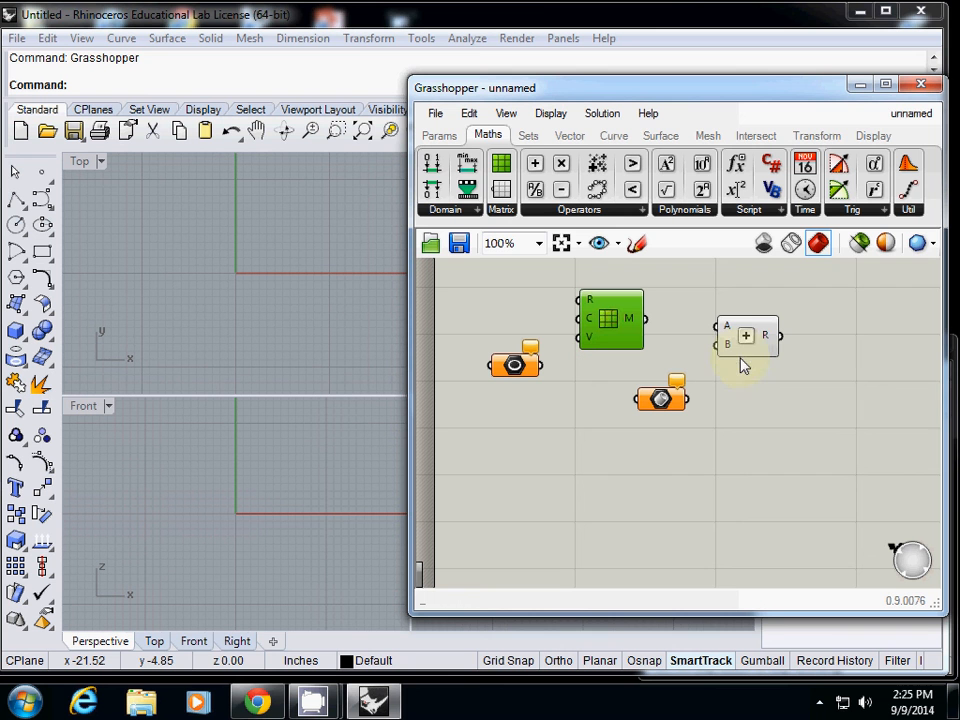
mouse_move(744, 340)
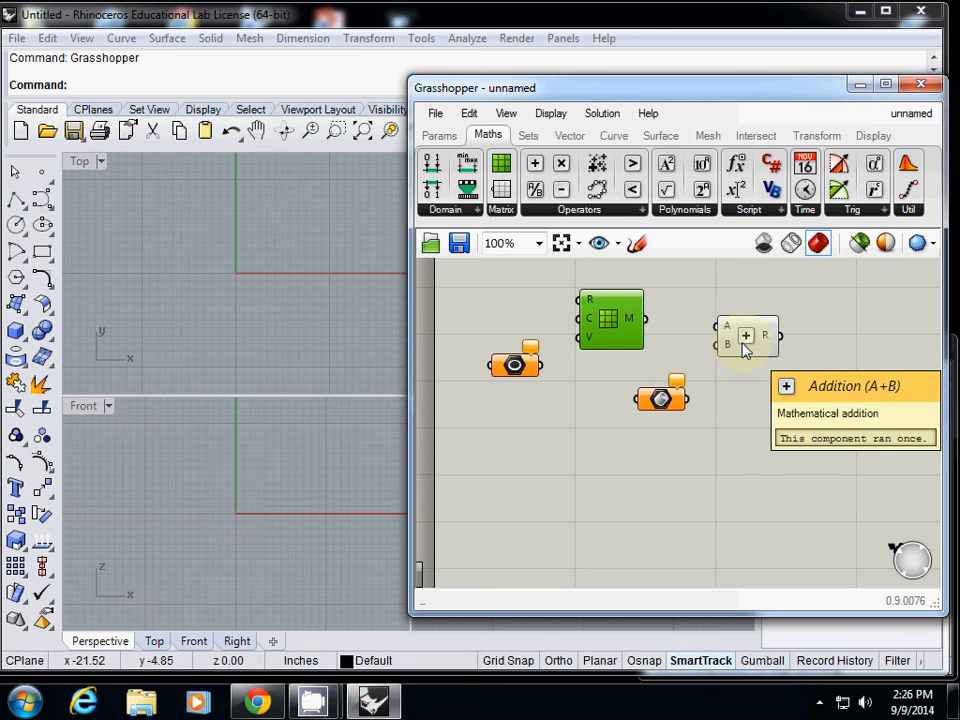
mouse_move(624, 356)
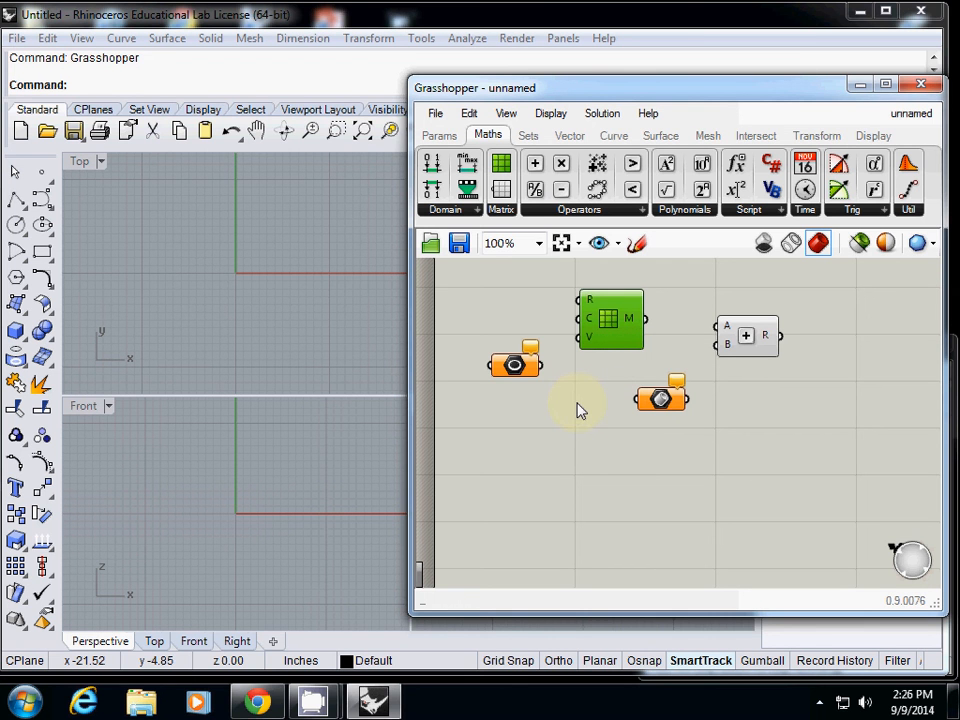
mouse_move(576, 410)
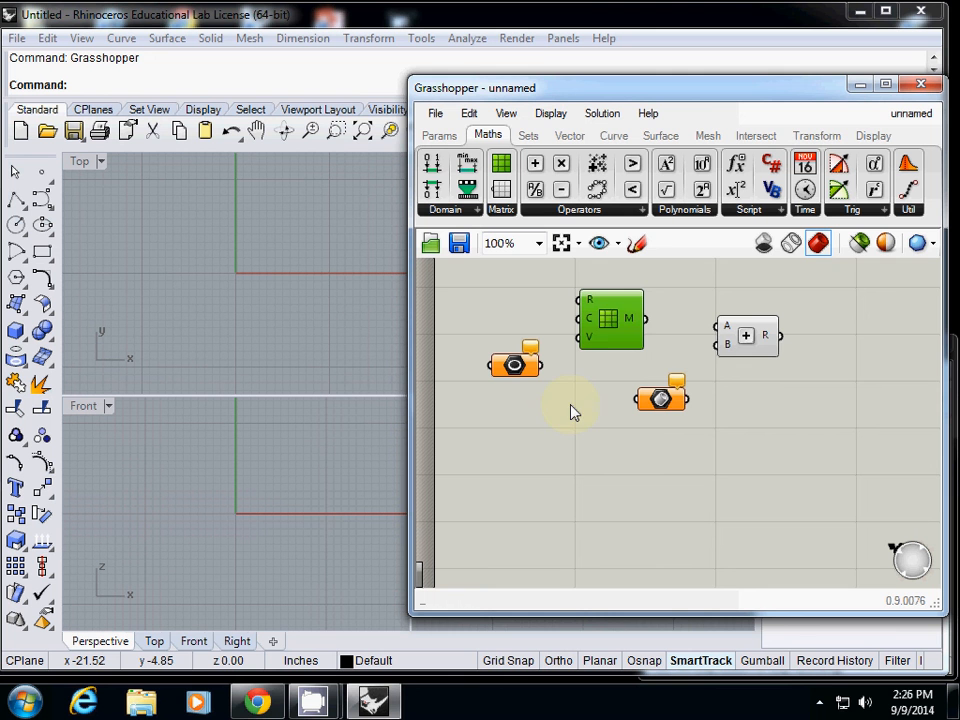
mouse_move(640, 320)
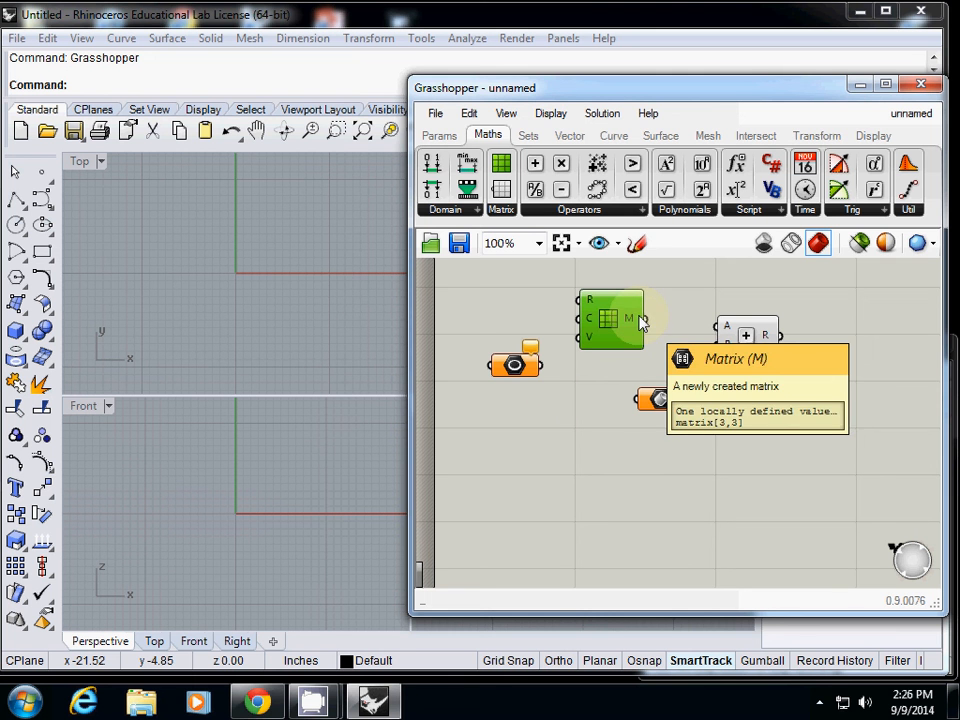
- Turn off Draw Icons, enable Draw Full Names, and move Construct Matrix lower
click(552, 112)
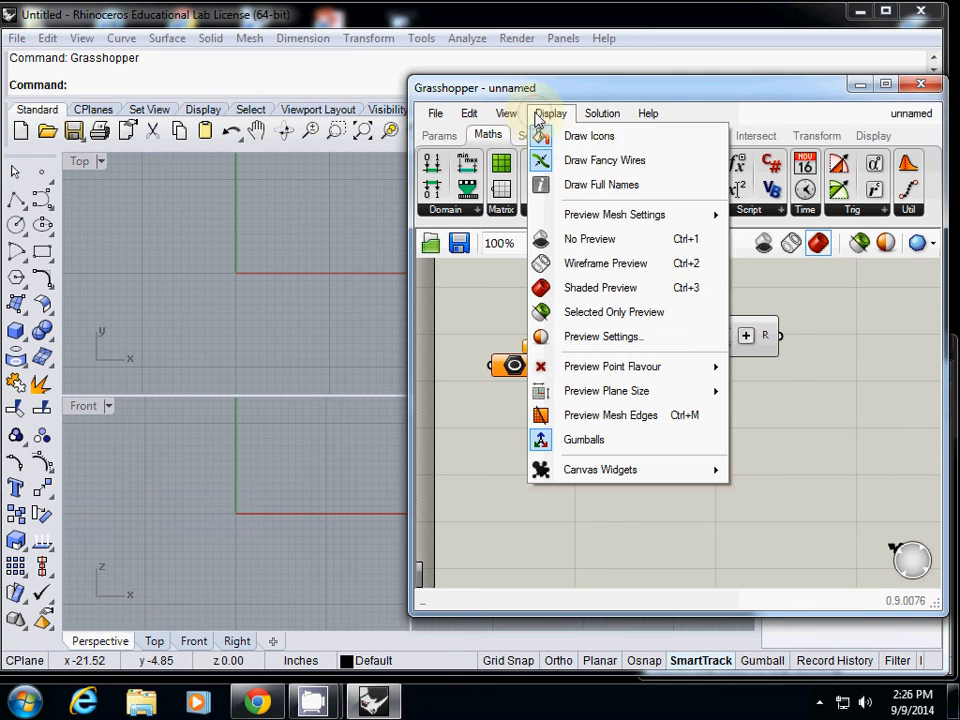
mouse_move(588, 136)
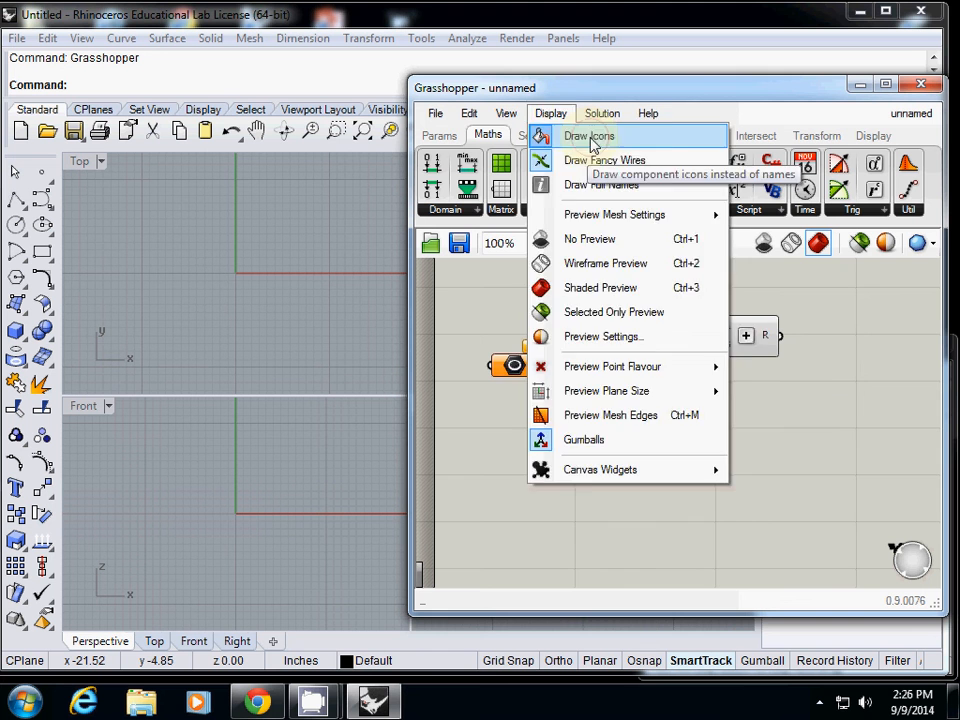
click(588, 136)
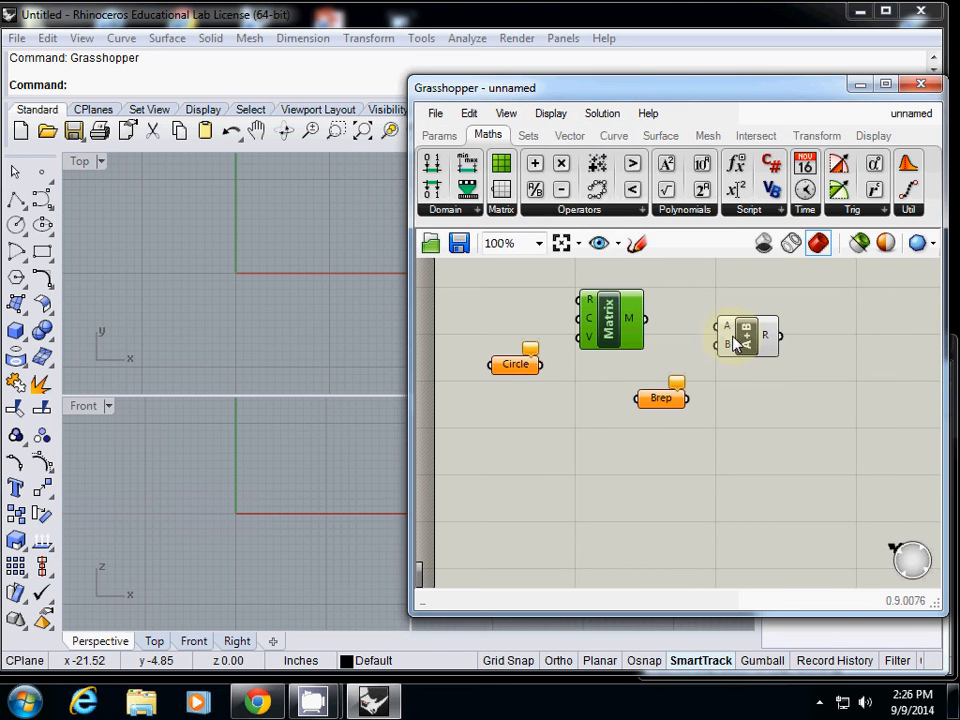
click(552, 112)
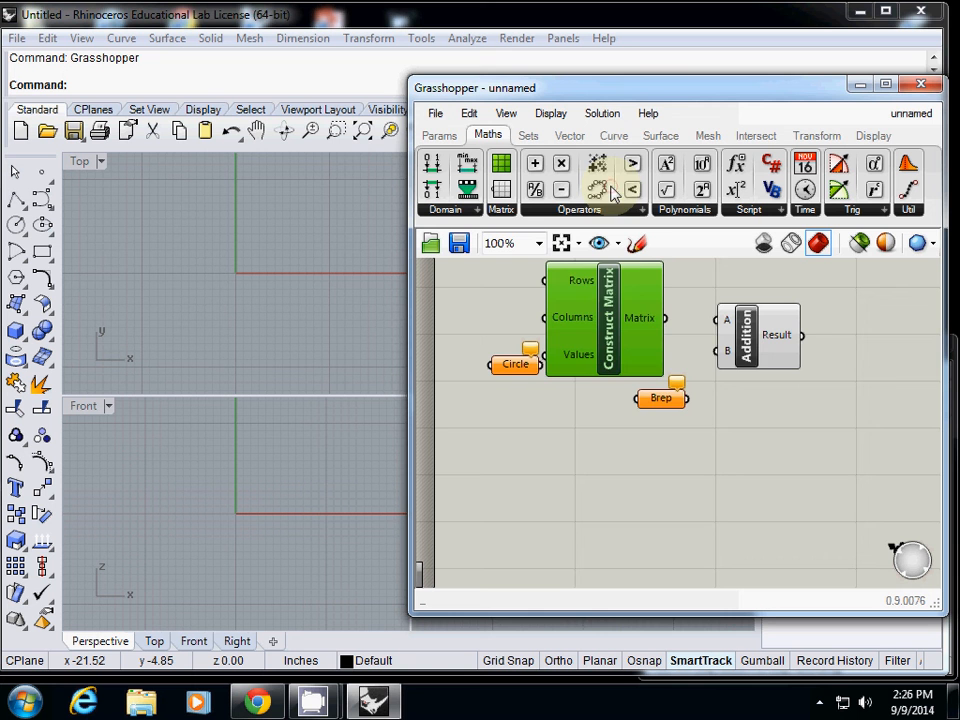
drag(604, 320, 624, 482)
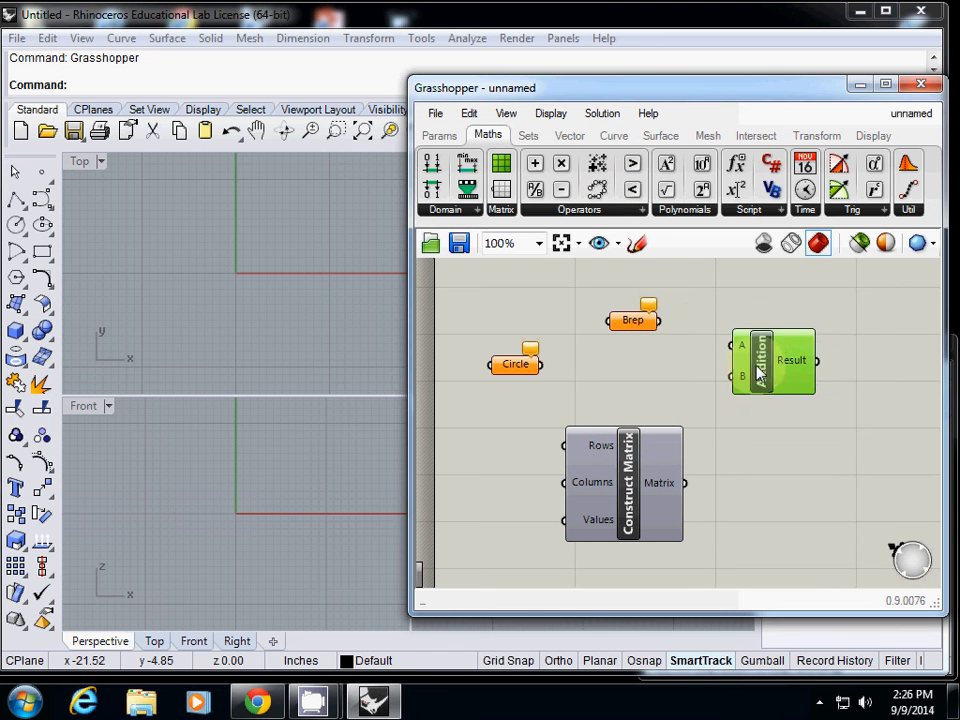
click(506, 112)
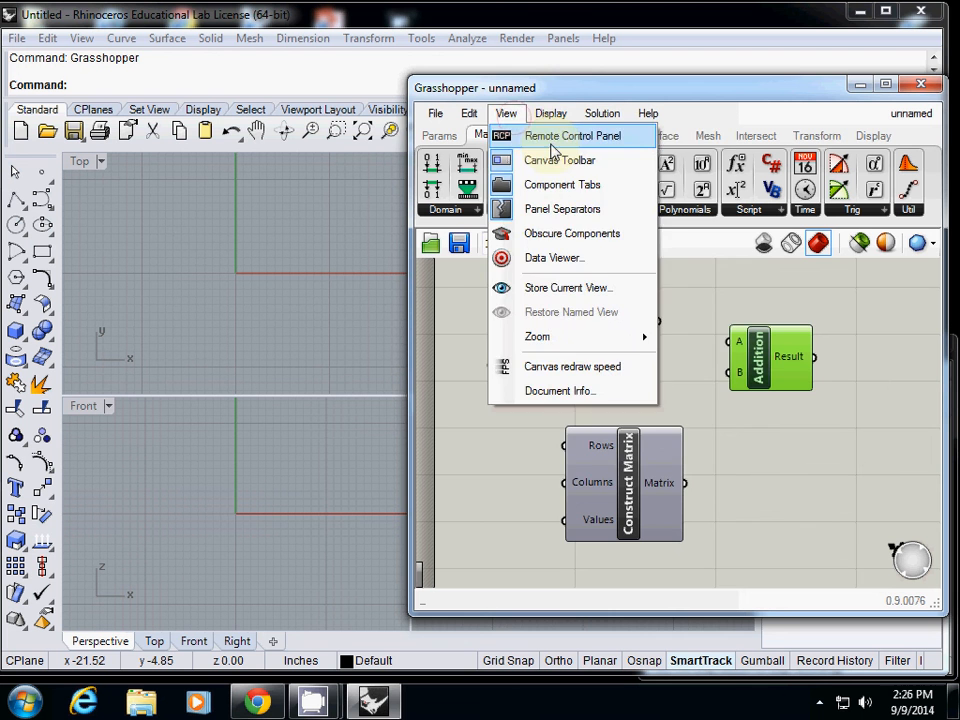
- Turn off Draw Full Names and dock the Grasshopper window beside the viewports
click(552, 112)
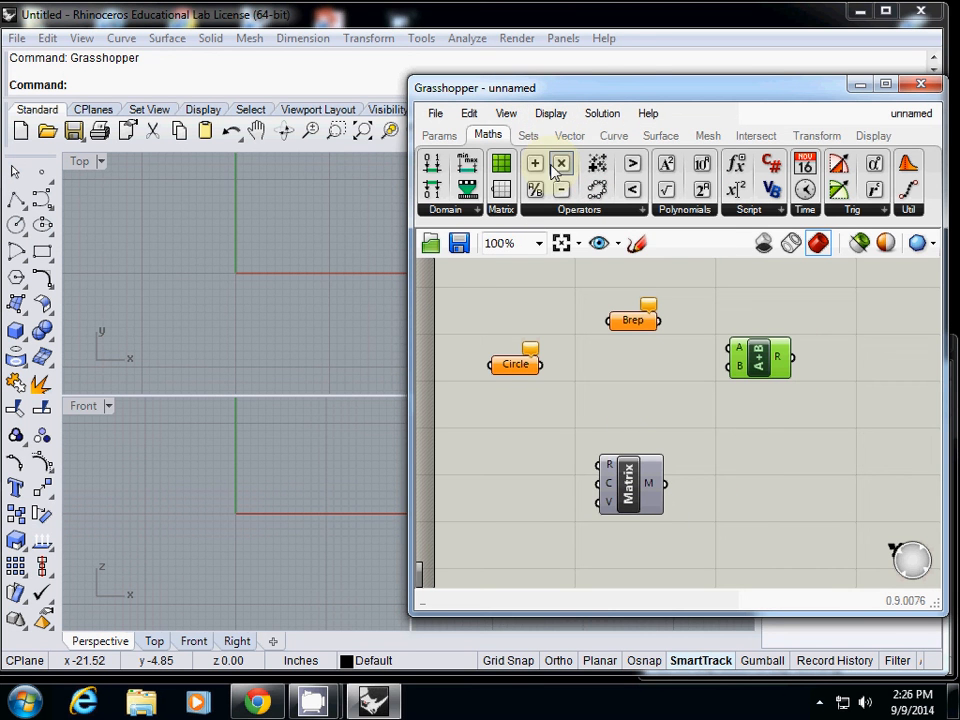
drag(476, 88, 556, 20)
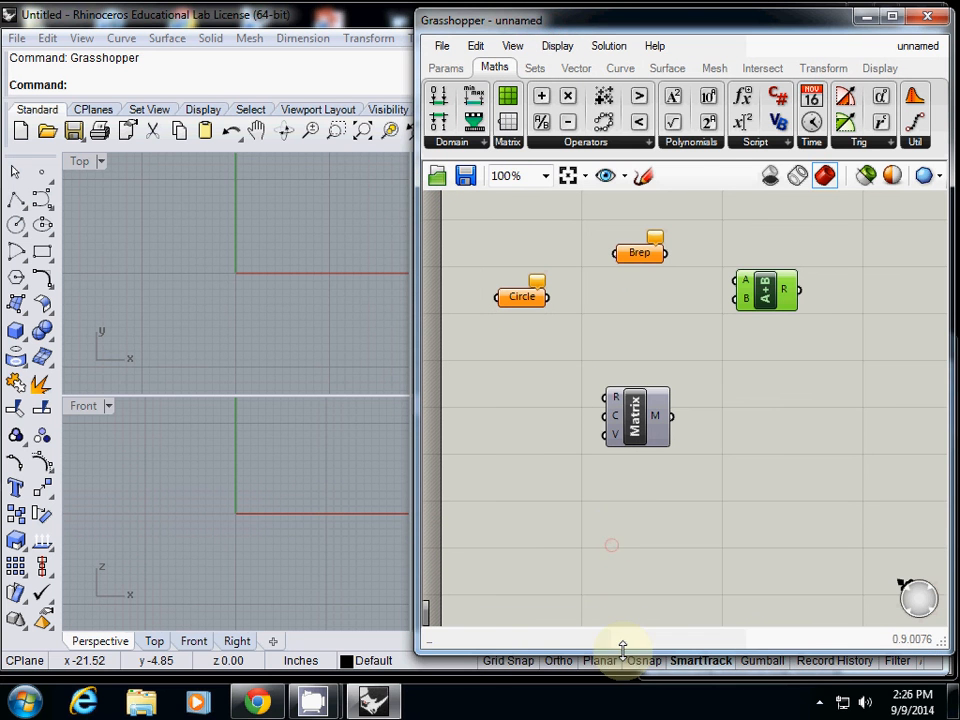
- Re-enable Draw Full Names so components show labels like Construct Matrix and Addition
click(556, 44)
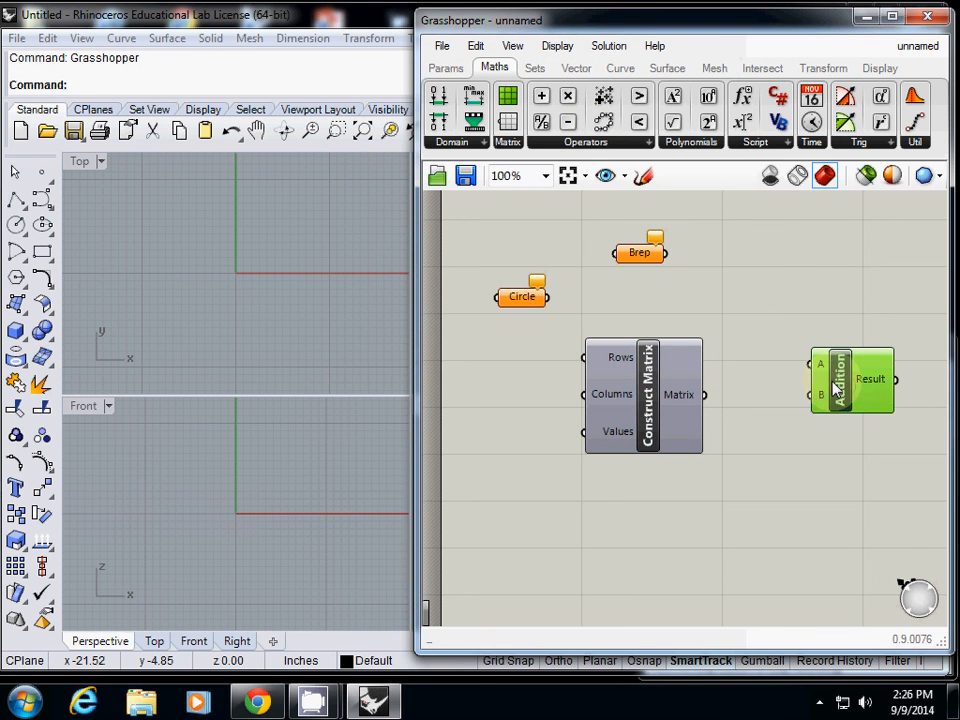
mouse_move(840, 378)
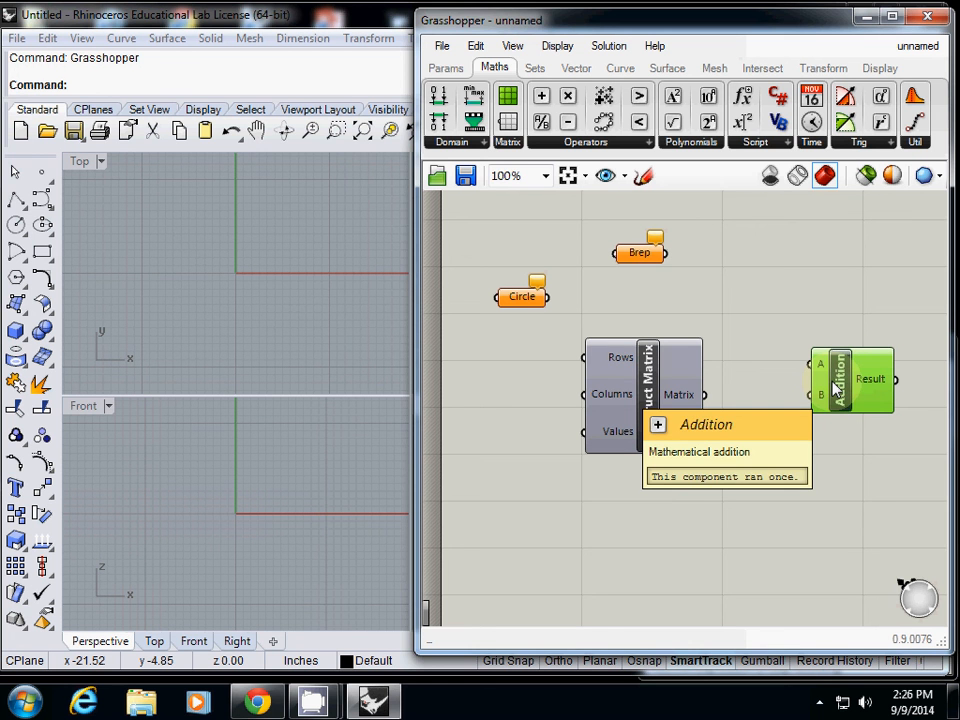
mouse_move(738, 500)
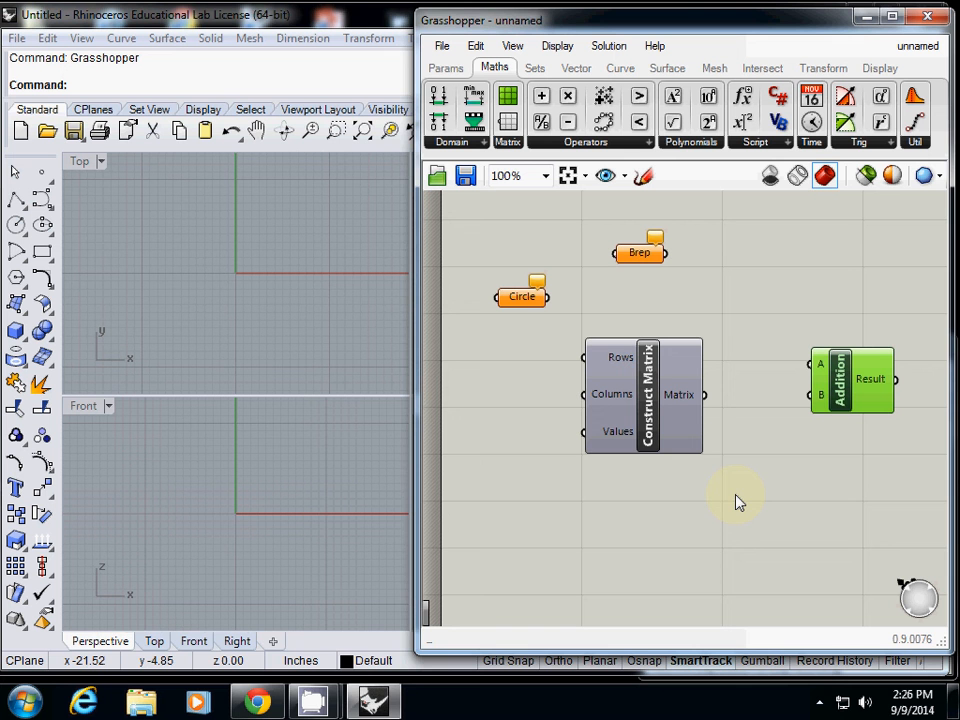
mouse_move(390, 676)
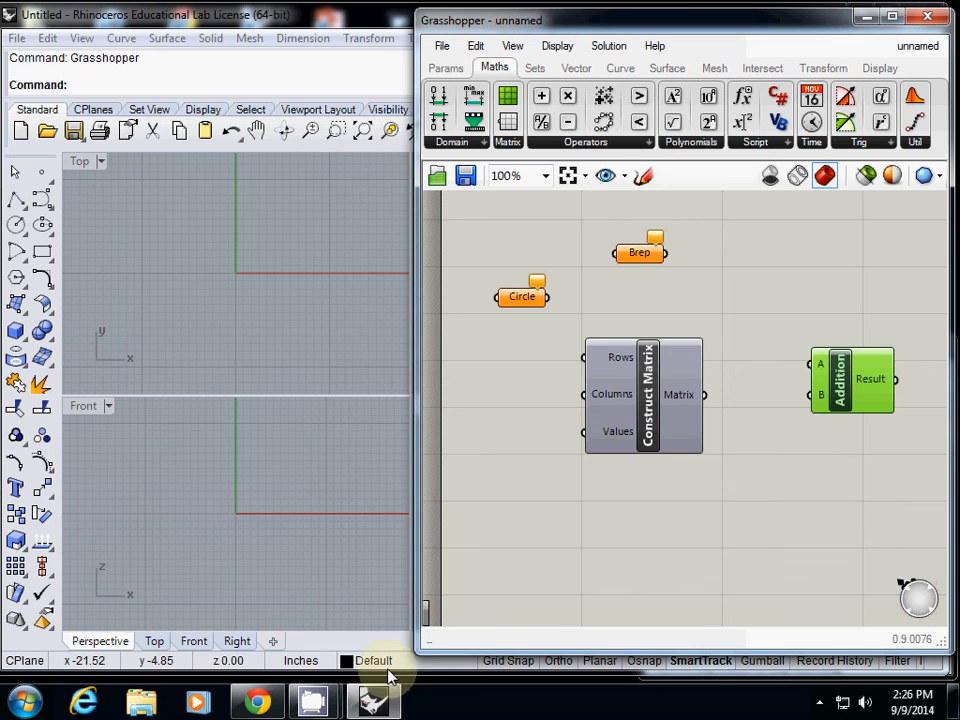